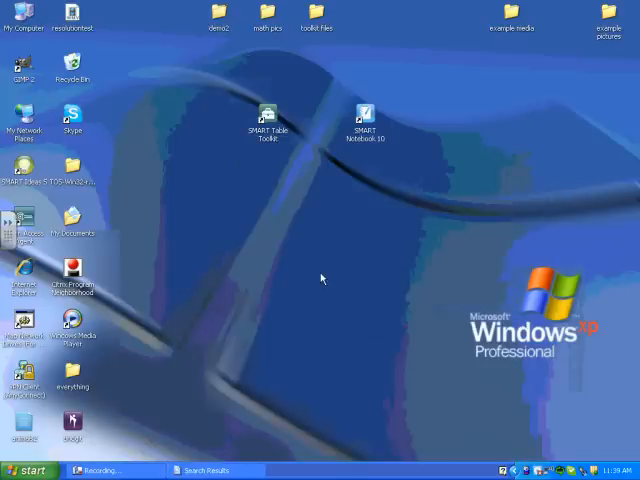
{"action": "mouse_move", "coordinate": [308, 324]}
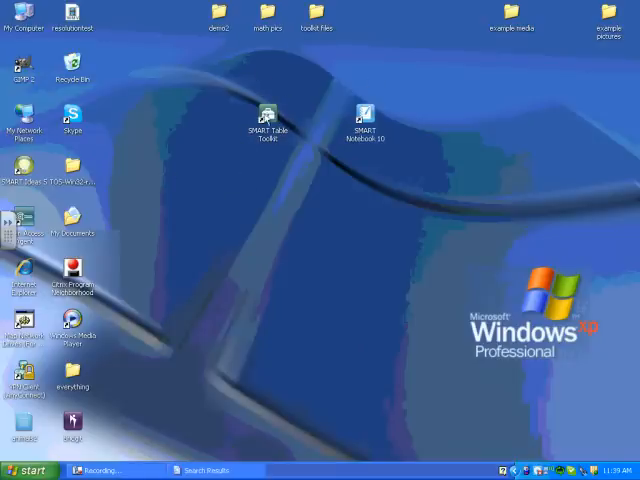
Launch SMART Table Toolkit and check Addition, Hot Spaces, Hot Spots, Media and more in the applications list.
{"action": "left_click", "coordinate": [266, 120]}
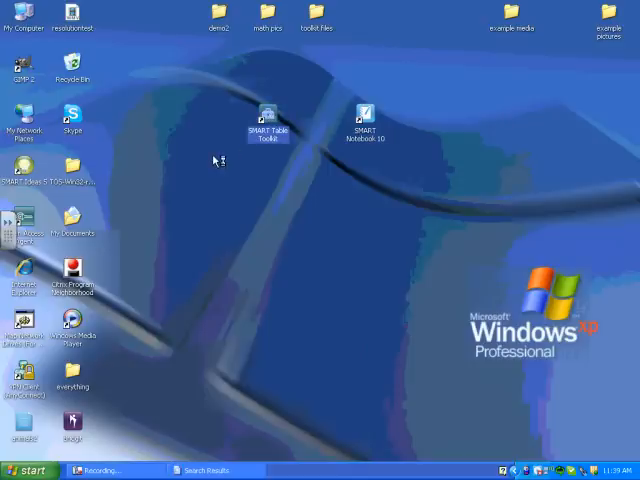
{"action": "double_click", "coordinate": [268, 116]}
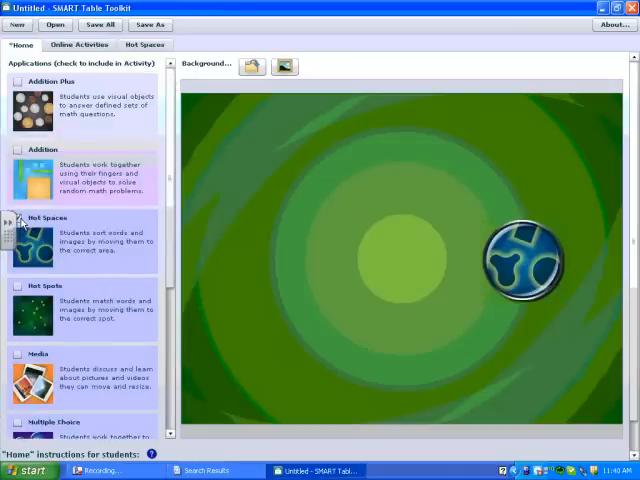
{"action": "mouse_move", "coordinate": [18, 288]}
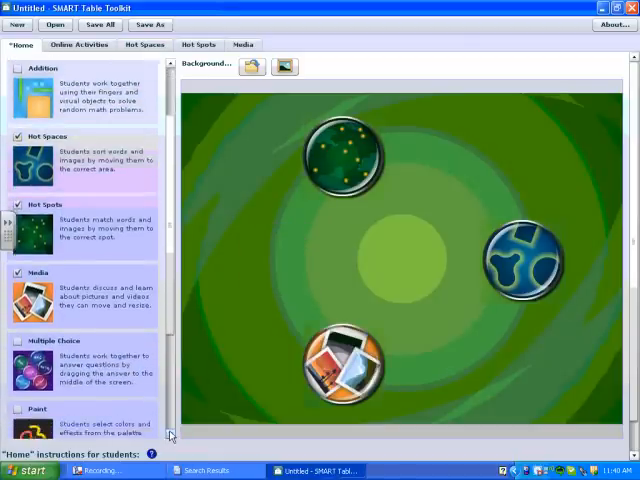
{"action": "scroll", "scroll_direction": "down", "scroll_amount": 3}
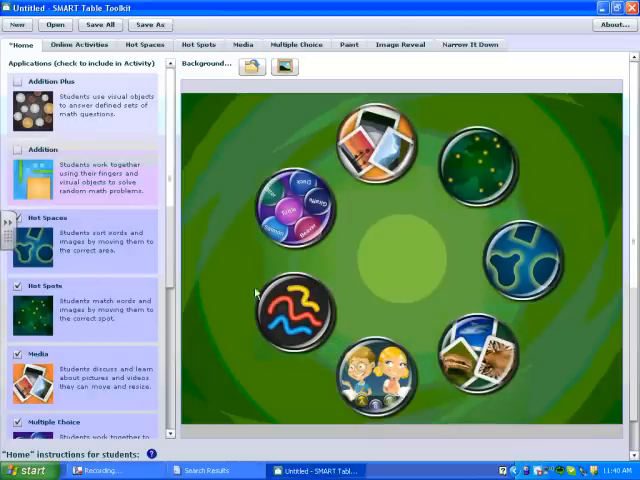
{"action": "mouse_move", "coordinate": [202, 240]}
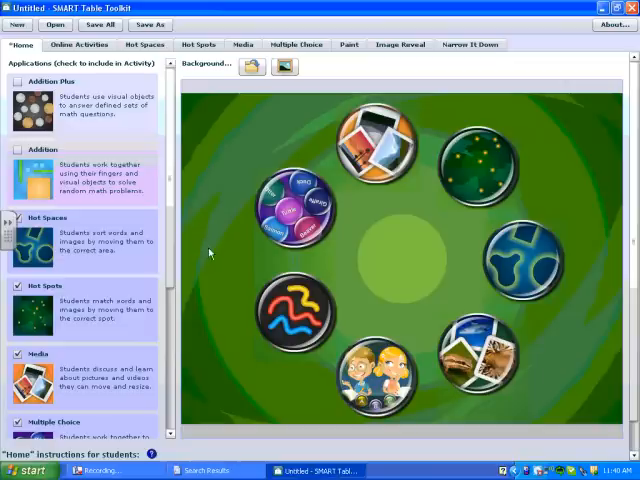
{"action": "mouse_move", "coordinate": [168, 284]}
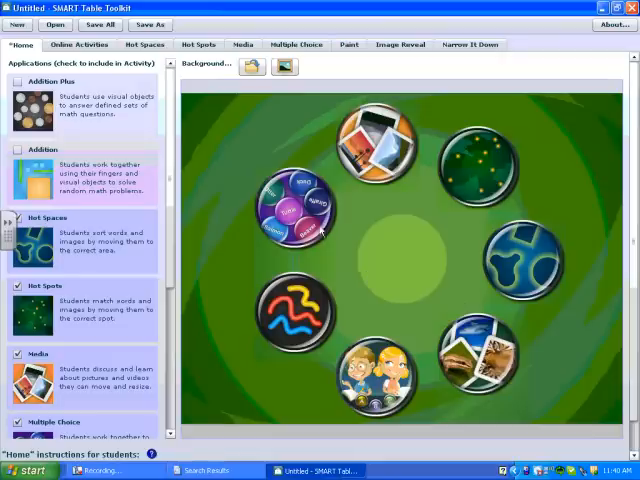
{"action": "mouse_move", "coordinate": [424, 428]}
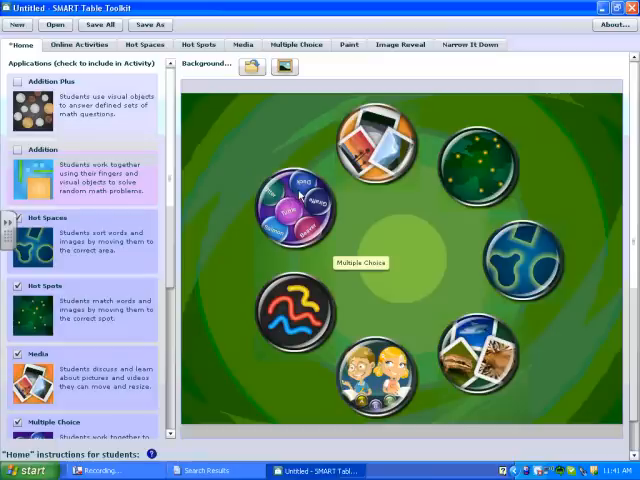
{"action": "mouse_move", "coordinate": [312, 112]}
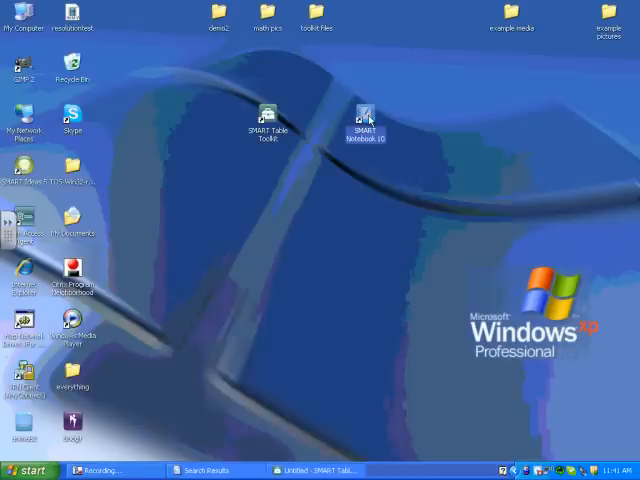
Launch SMART Notebook and write the title Animals in a text box on the blank page.
{"action": "double_click", "coordinate": [364, 116]}
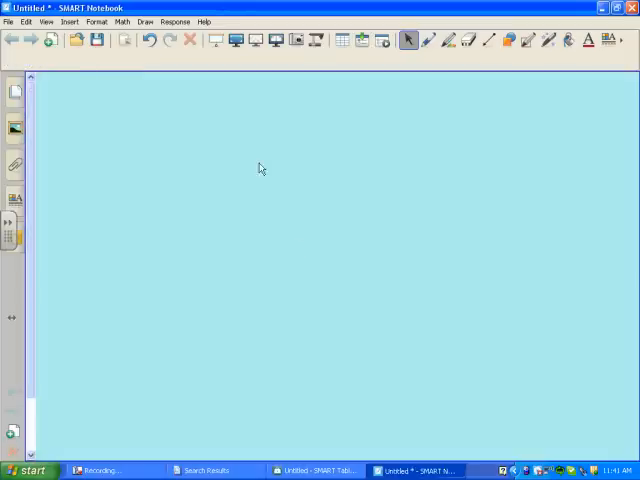
{"action": "left_click", "coordinate": [588, 40]}
{"action": "type", "text": "A"}
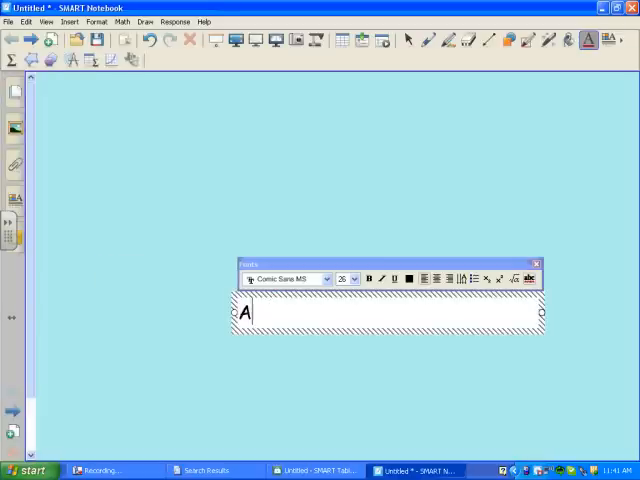
{"action": "type", "text": "nimals"}
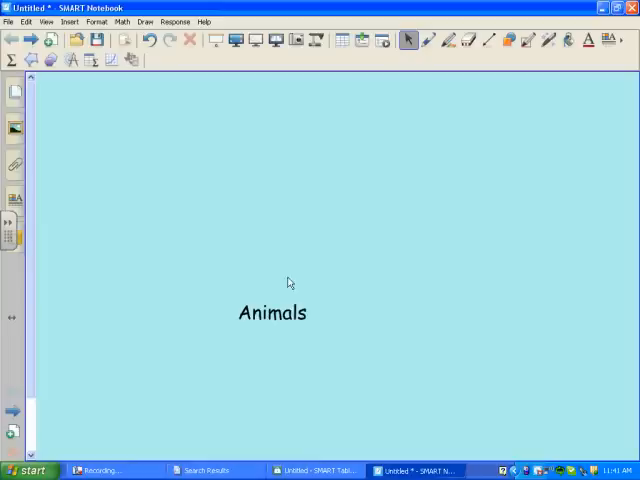
{"action": "left_click", "coordinate": [272, 312]}
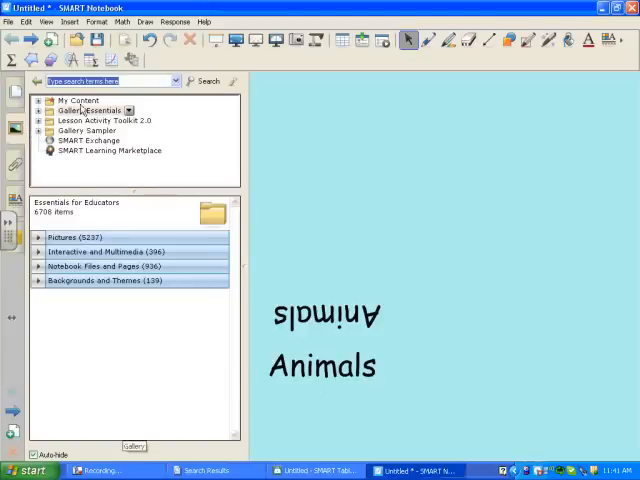
Search the Gallery for elephant, place the elephant top-right and the black cat bottom-left.
{"action": "type", "text": "elephant"}
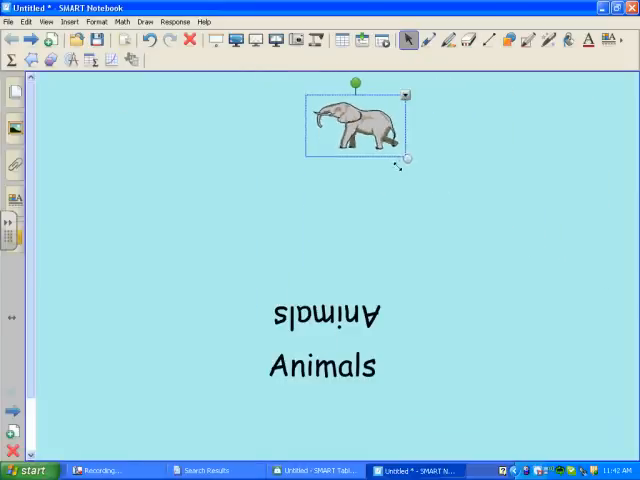
{"action": "left_click_drag", "start_coordinate": [356, 120], "coordinate": [500, 190]}
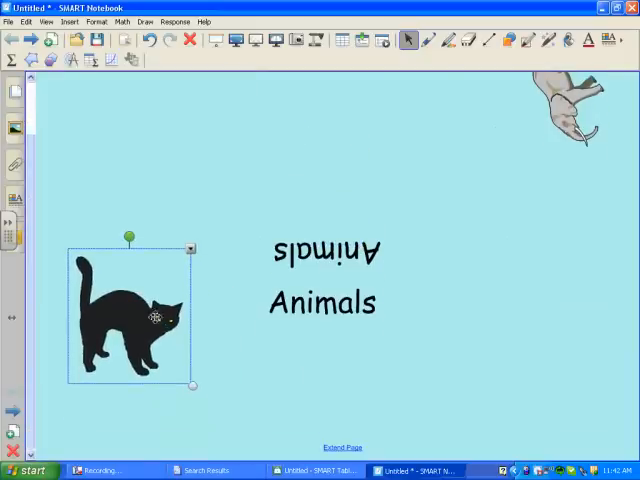
{"action": "left_click_drag", "start_coordinate": [128, 316], "coordinate": [90, 384]}
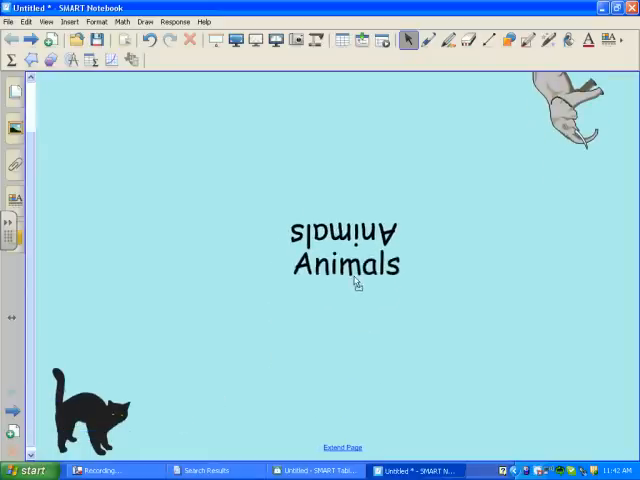
{"action": "left_click", "coordinate": [90, 410]}
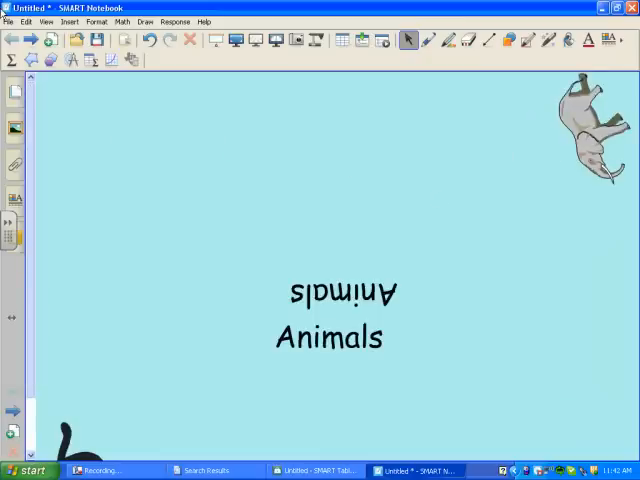
Save the page as animalexample and export it as an image file.
{"action": "left_click", "coordinate": [8, 20]}
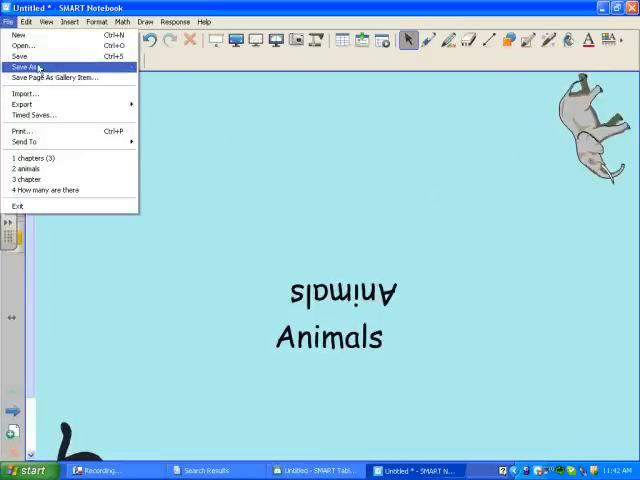
{"action": "left_click", "coordinate": [24, 68]}
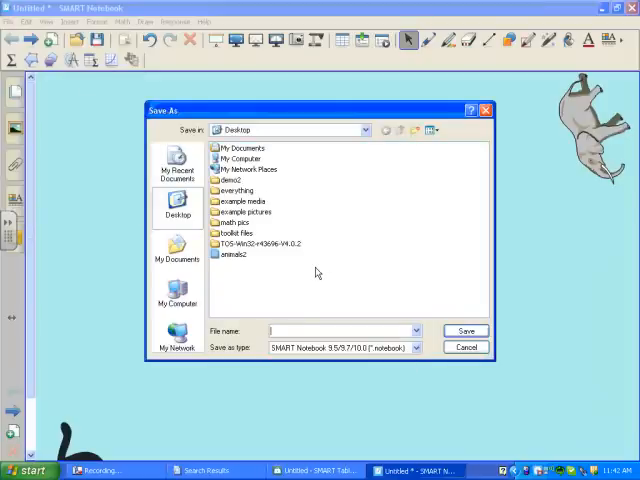
{"action": "type", "text": "animalexample"}
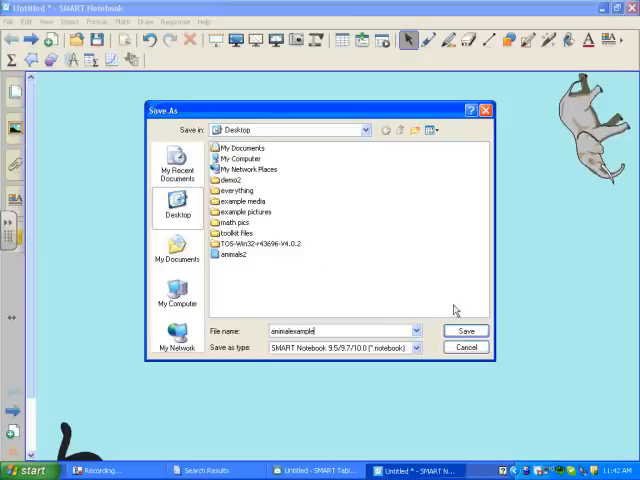
{"action": "left_click", "coordinate": [464, 330]}
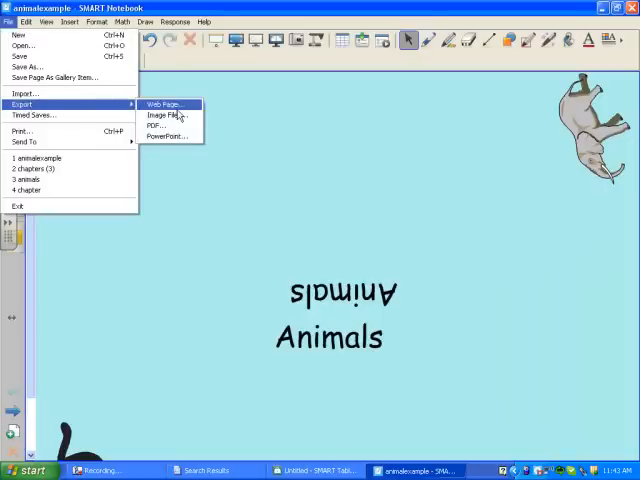
{"action": "left_click", "coordinate": [164, 116]}
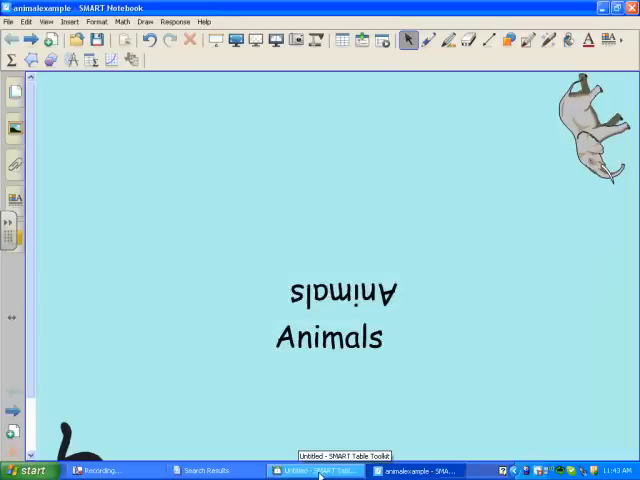
Return to Table Toolkit and choose the exported Animals image as the home background.
{"action": "left_click", "coordinate": [316, 470]}
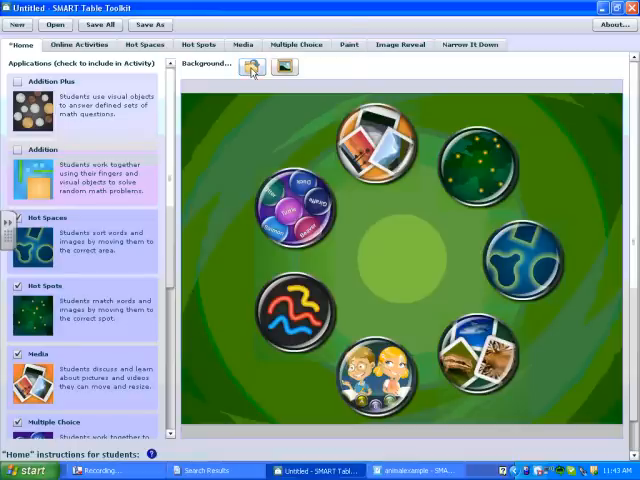
{"action": "left_click", "coordinate": [252, 66]}
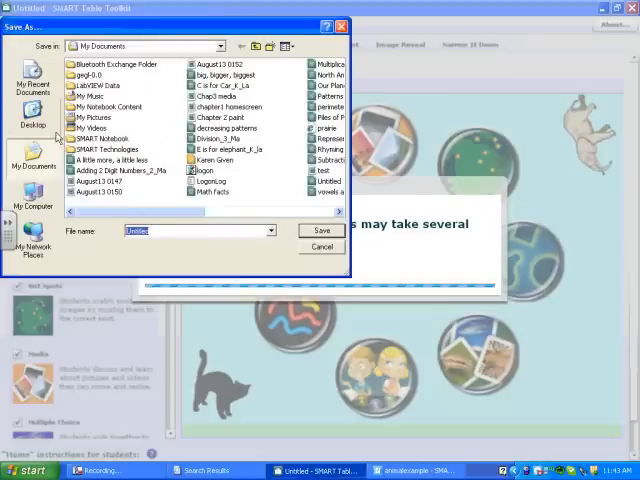
Save the activity pack to the Desktop as Animals, correcting a mistyped file name.
{"action": "left_click", "coordinate": [32, 118]}
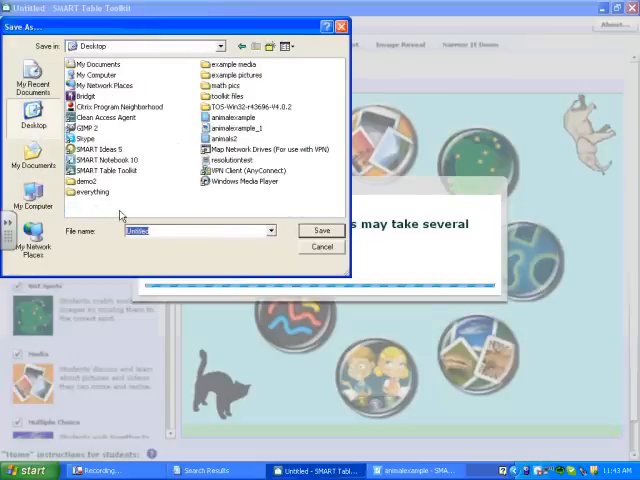
{"action": "type", "text": "toolk"}
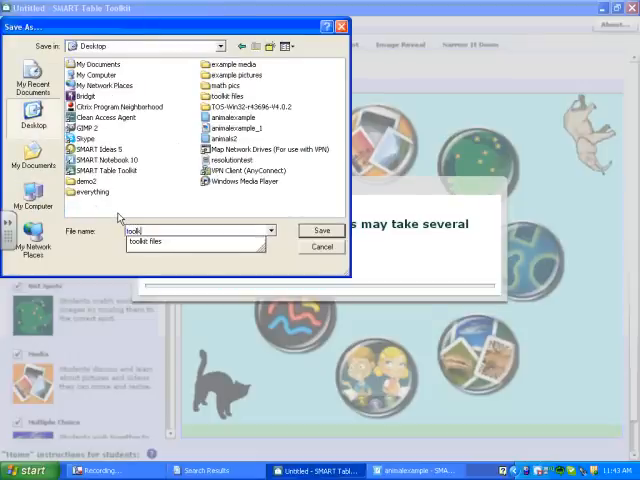
{"action": "key", "text": "Backspace"}
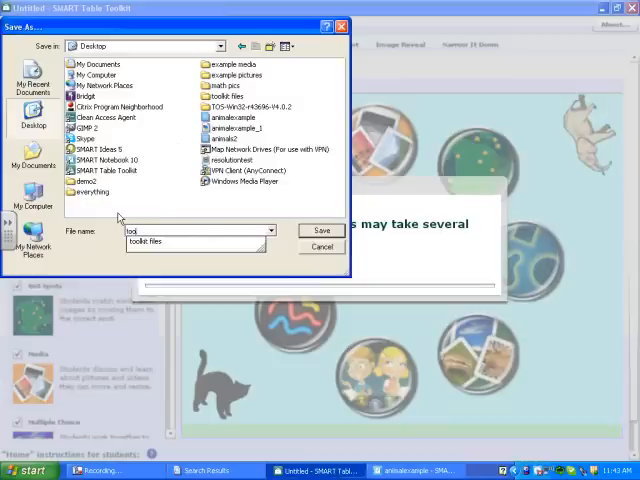
{"action": "type", "text": "Animals"}
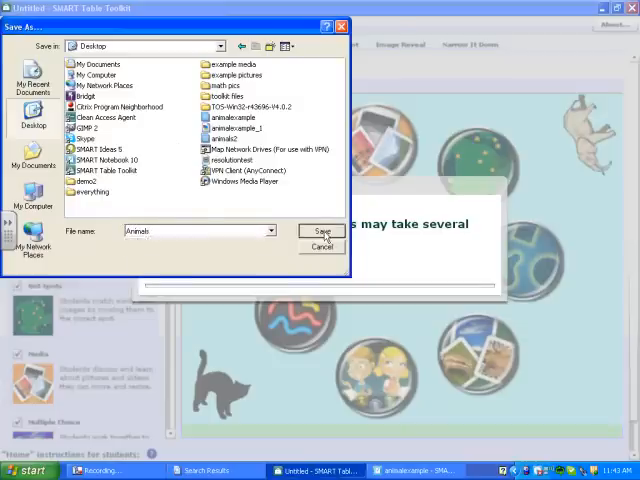
{"action": "left_click", "coordinate": [322, 232]}
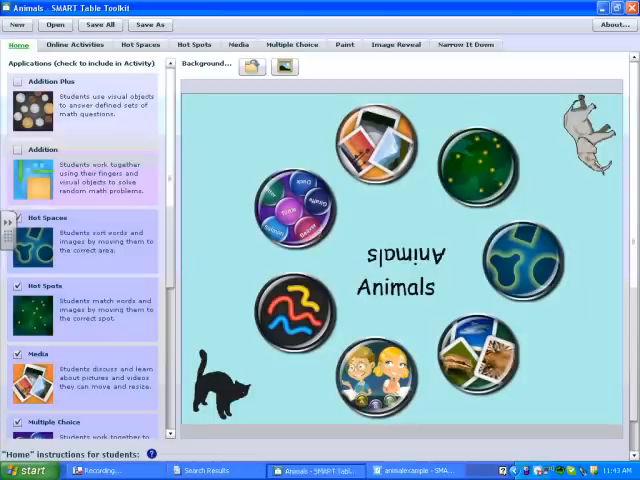
{"action": "mouse_move", "coordinate": [290, 184]}
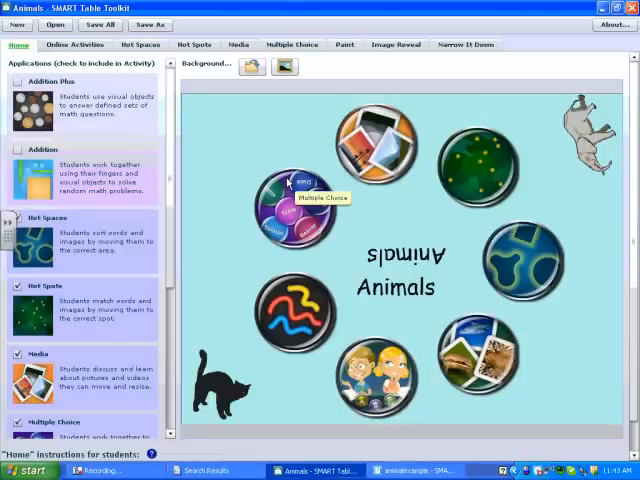